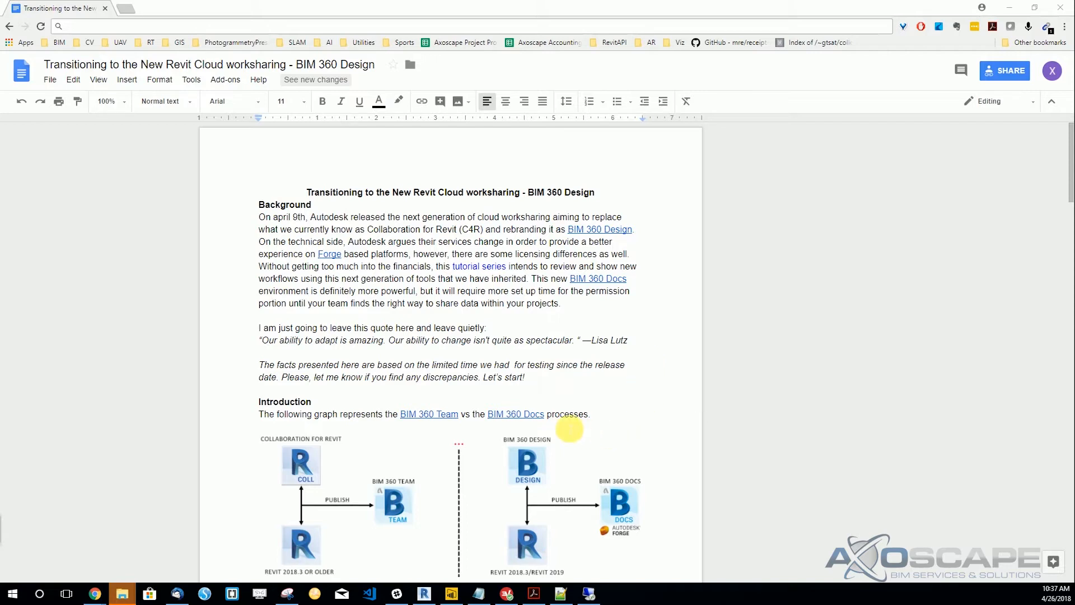
scroll("down", 3)
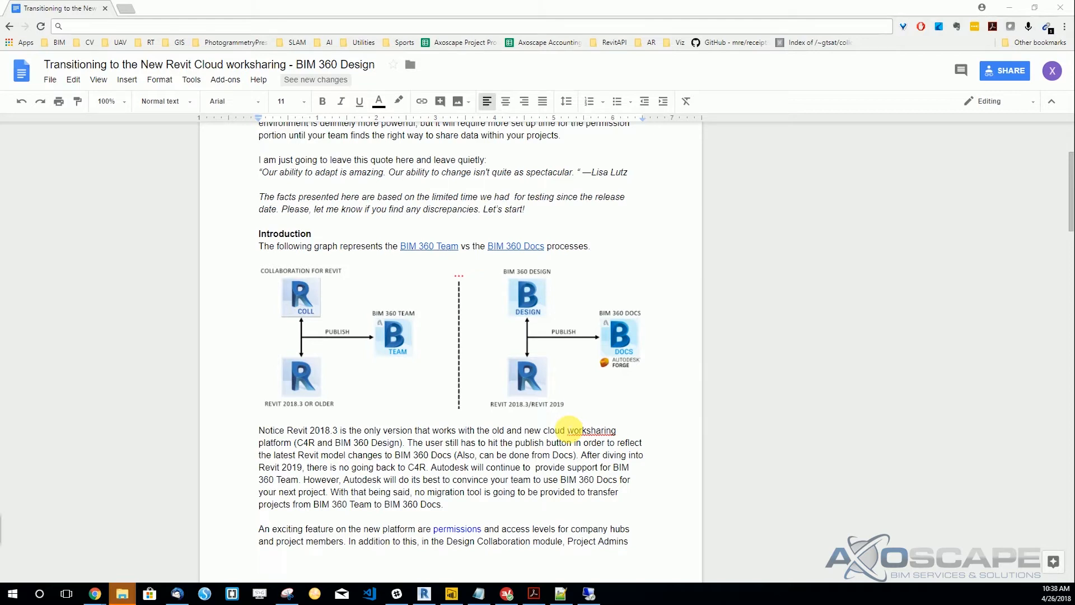
scroll("down", 3)
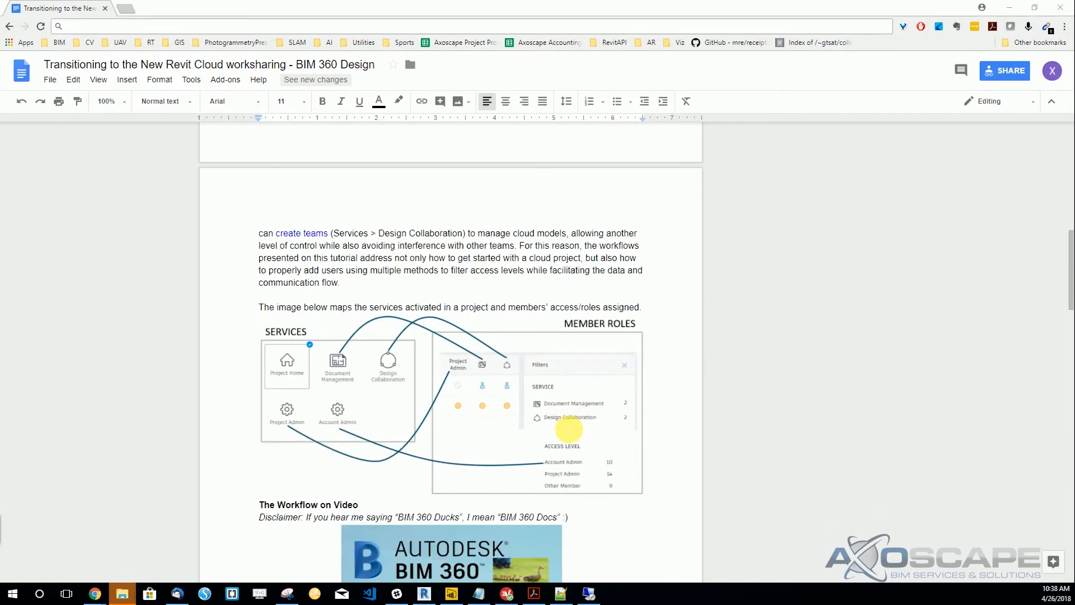
scroll("down", 3)
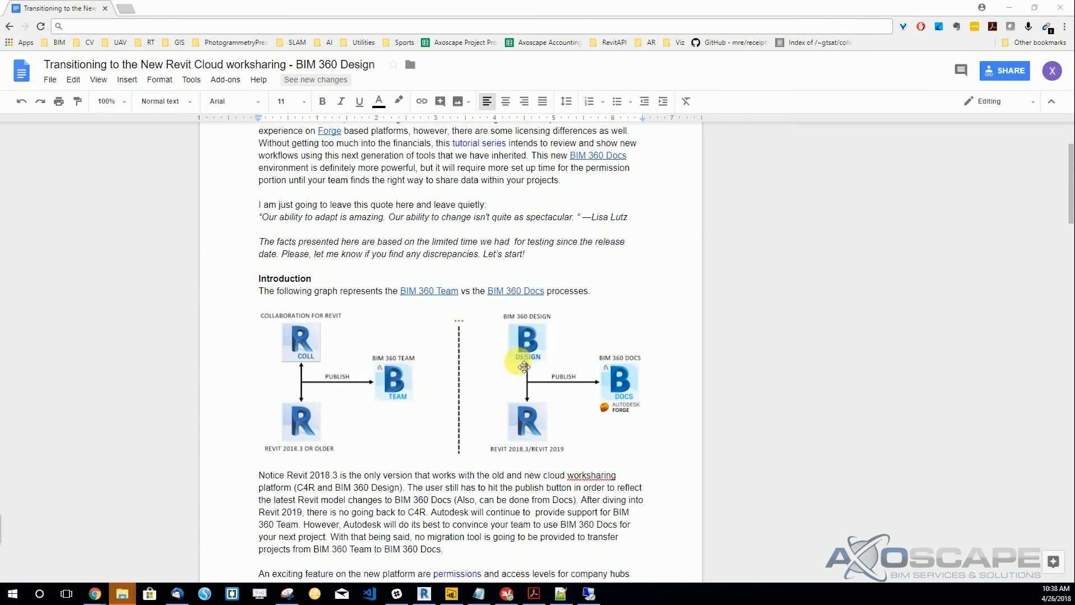
scroll("down", 3)
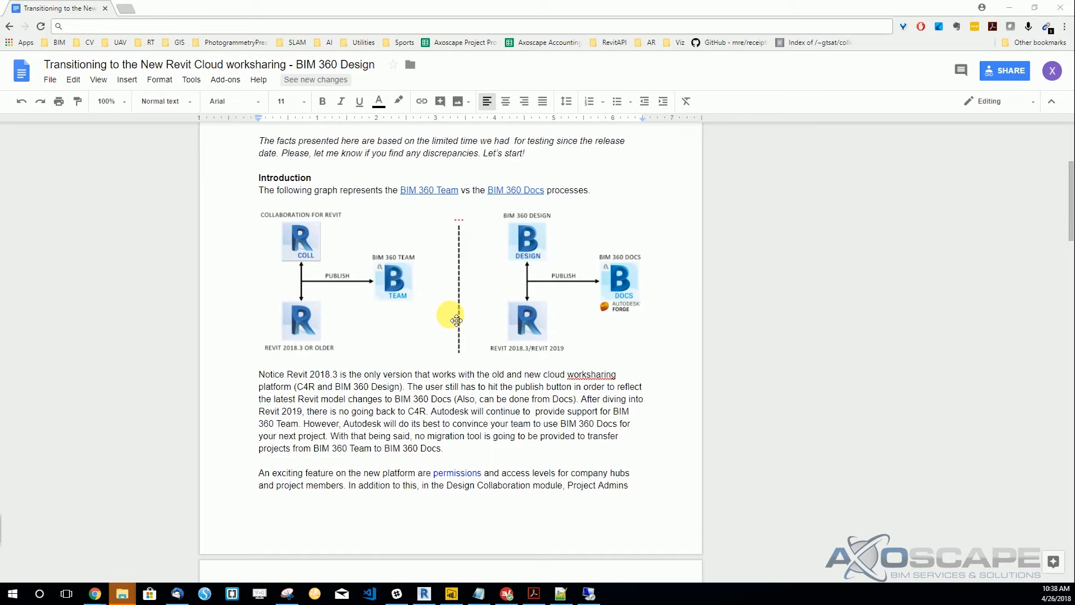
mouse_move(440, 340)
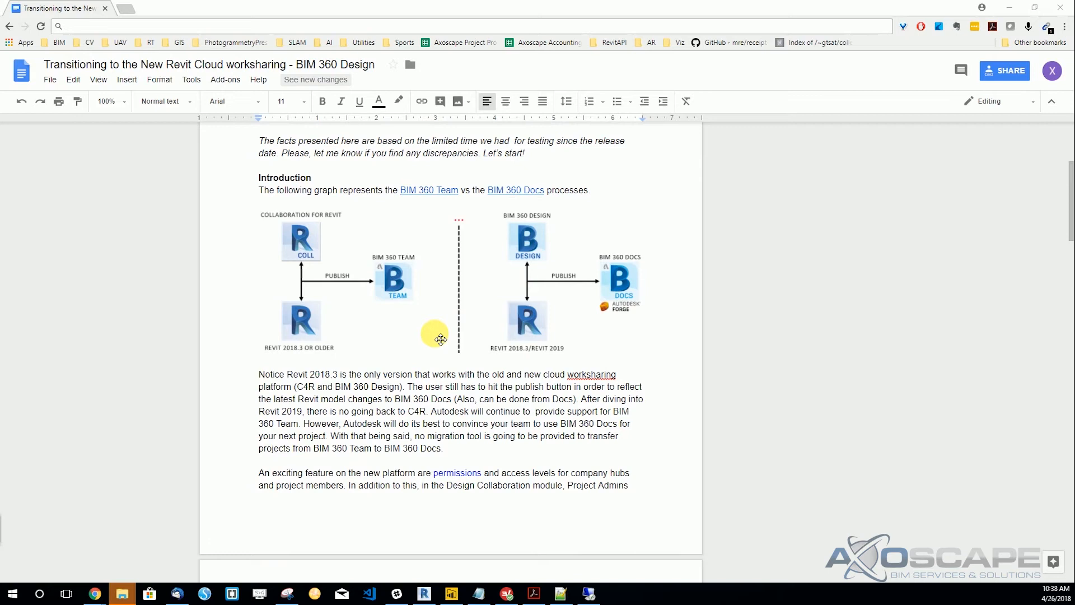
scroll("down", 3)
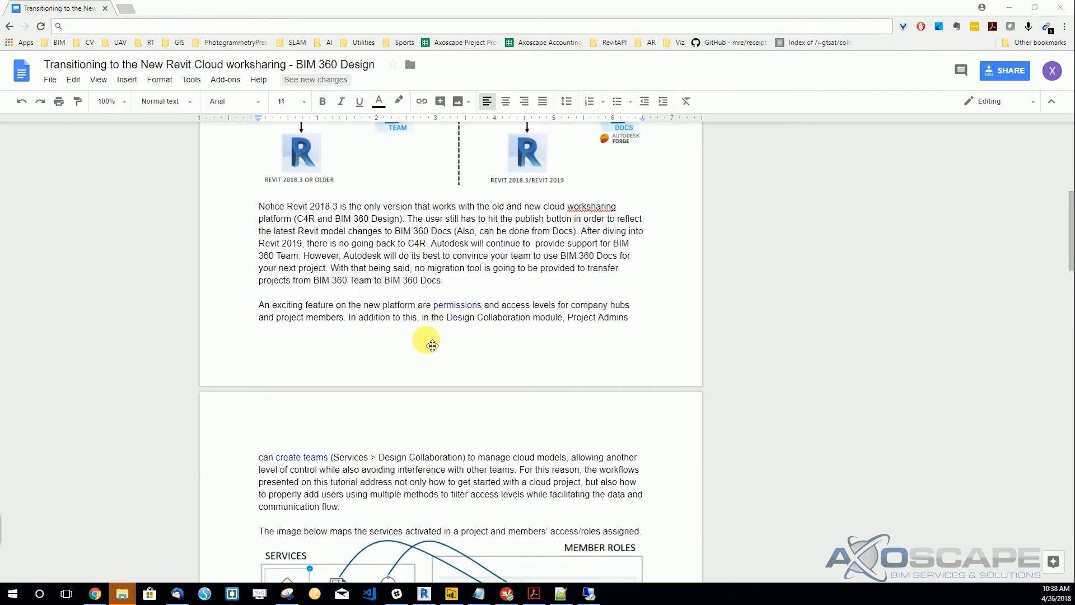
scroll("down", 3)
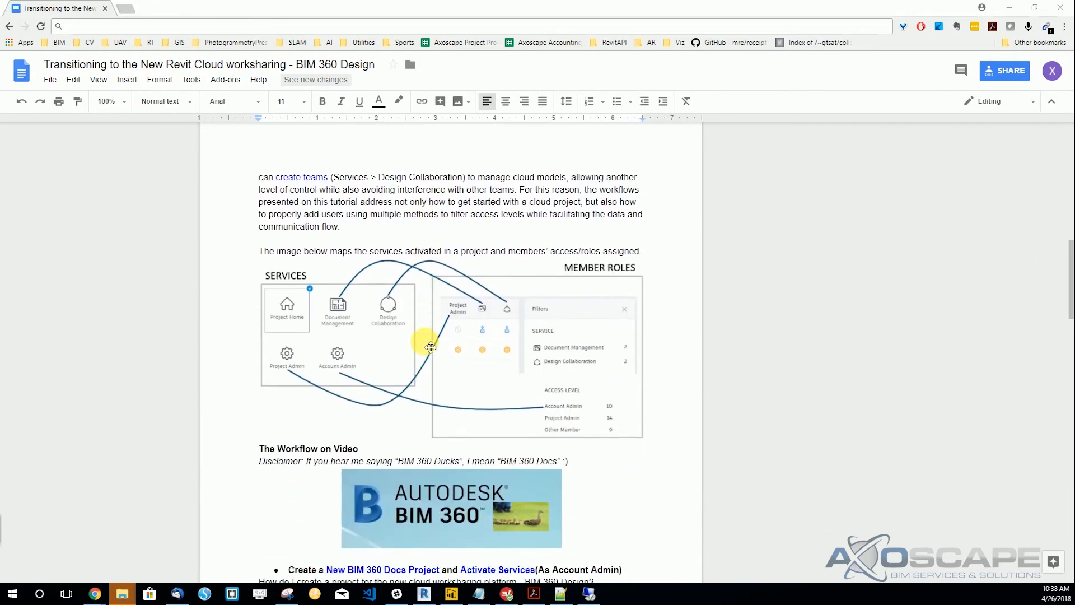
mouse_move(427, 348)
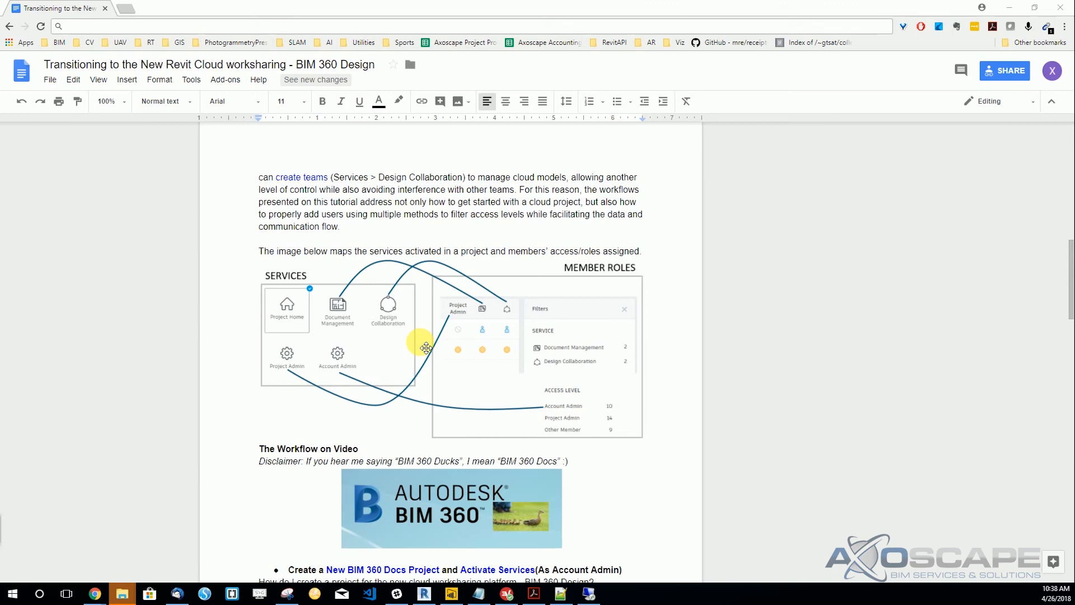
scroll("down", 3)
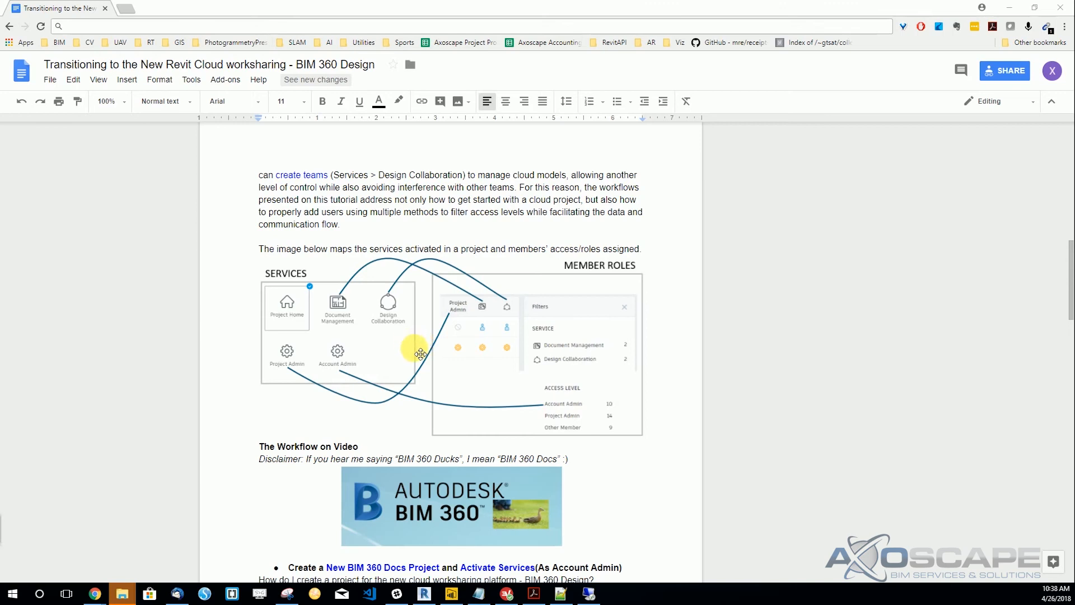
scroll("down", 3)
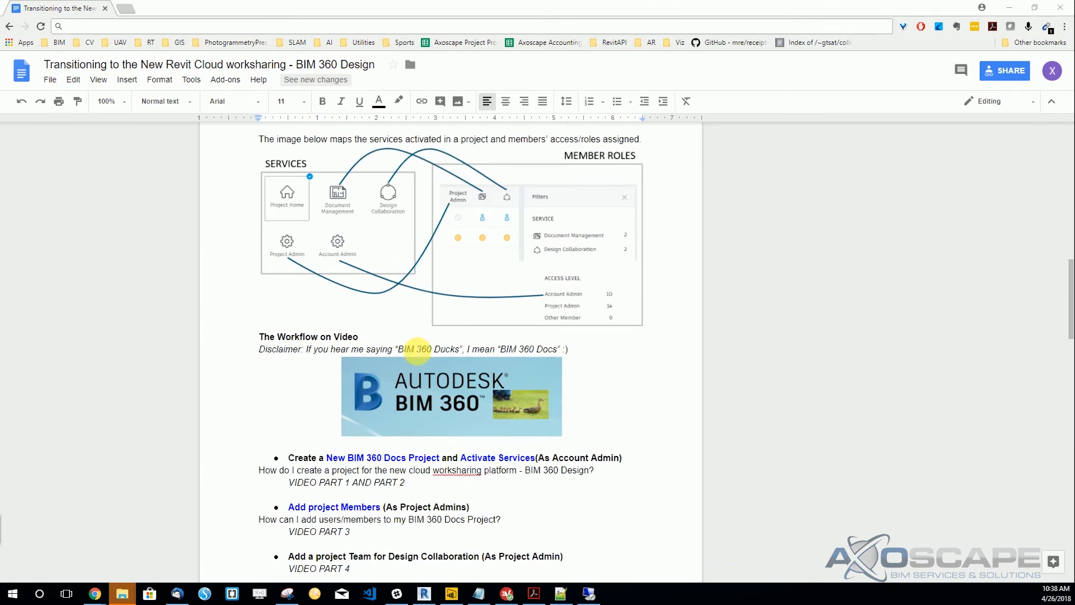
mouse_move(408, 364)
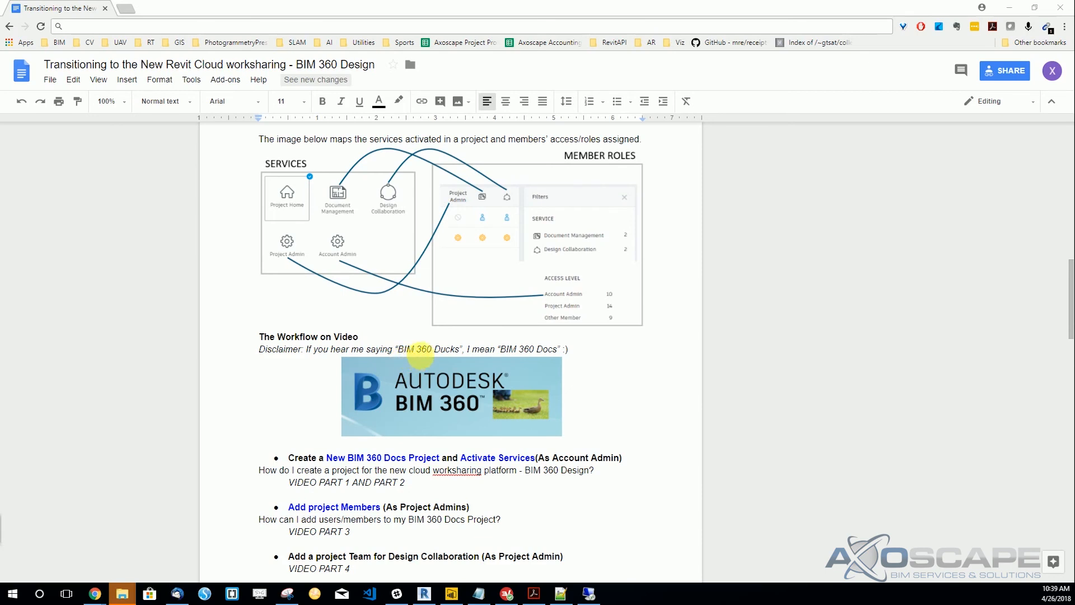
scroll("down", 3)
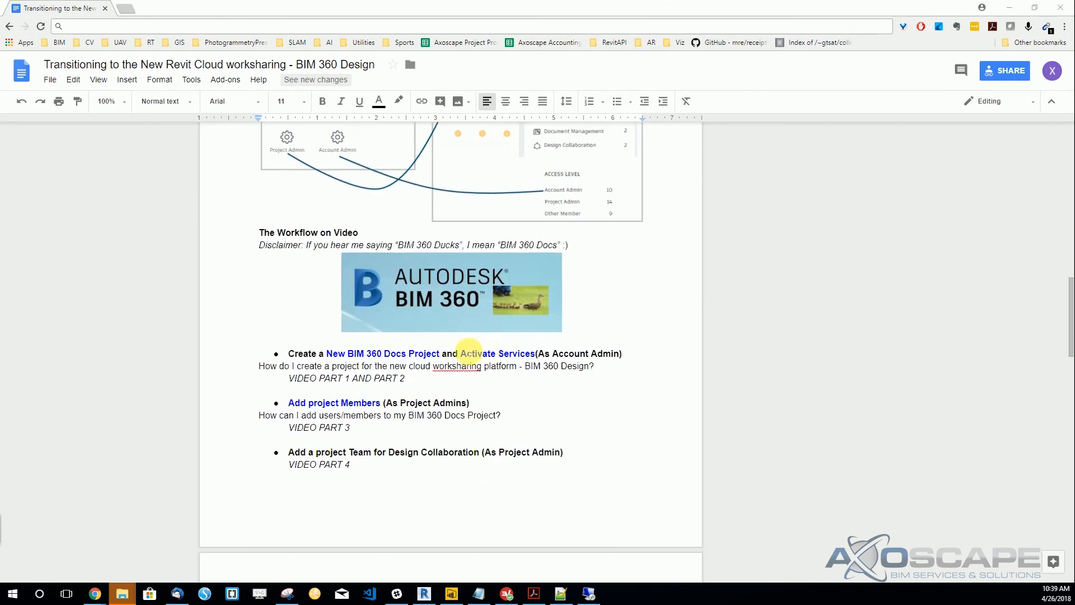
scroll("down", 3)
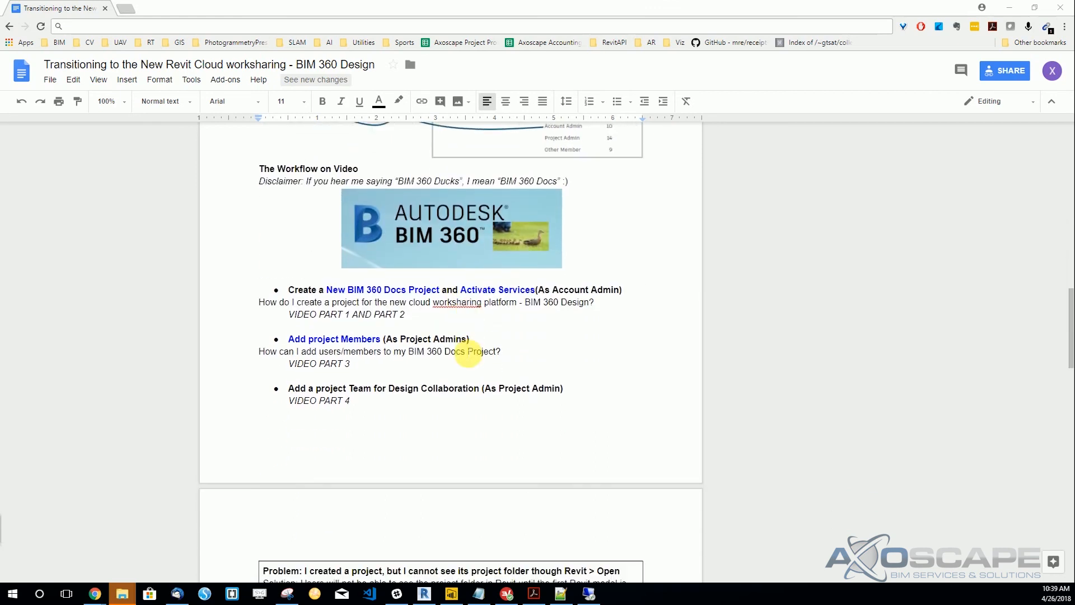